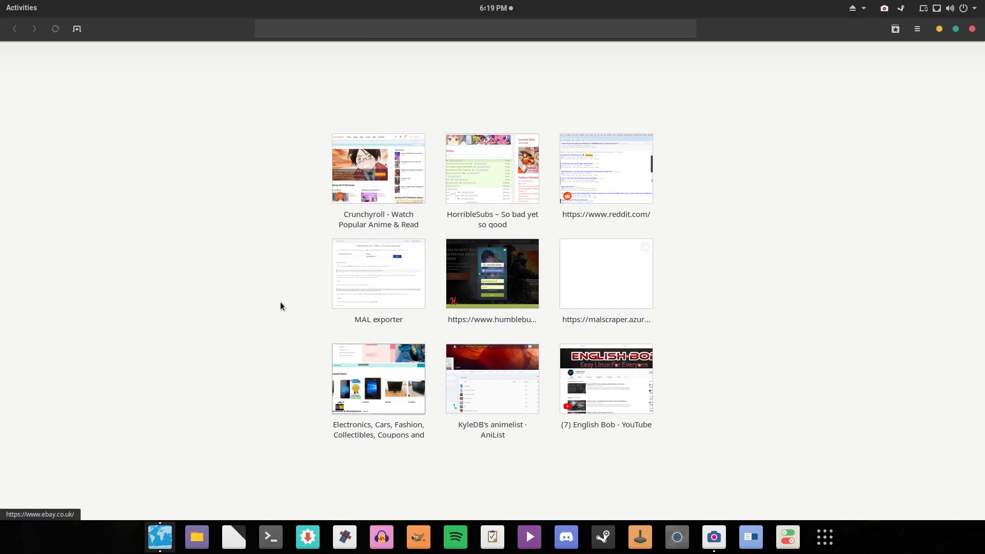
pyautogui.moveTo(345, 306)
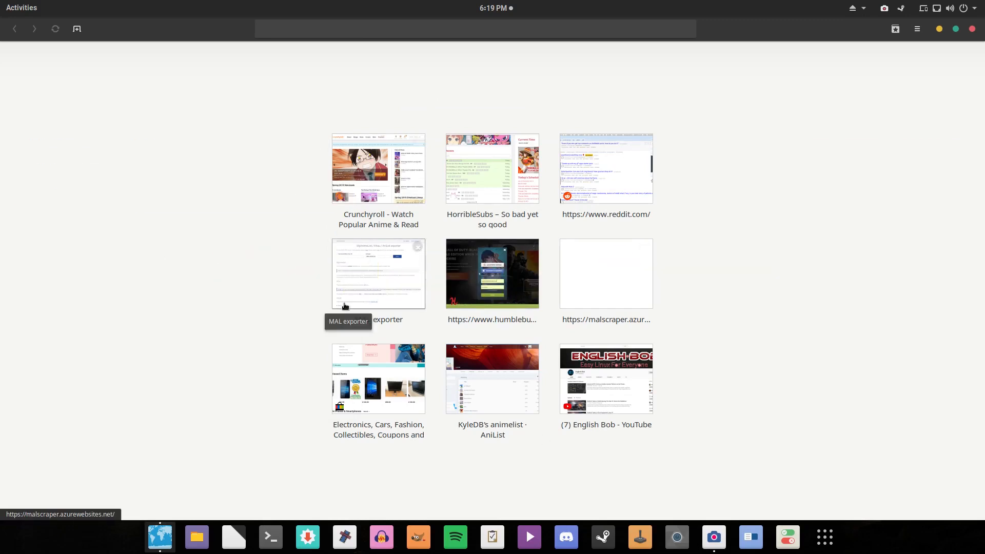
pyautogui.moveTo(462, 213)
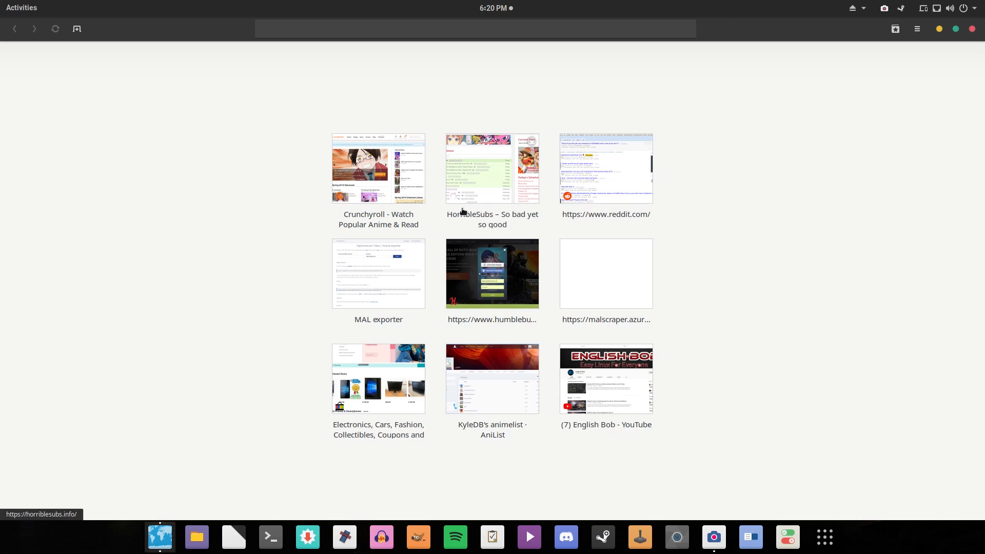
pyautogui.moveTo(771, 43)
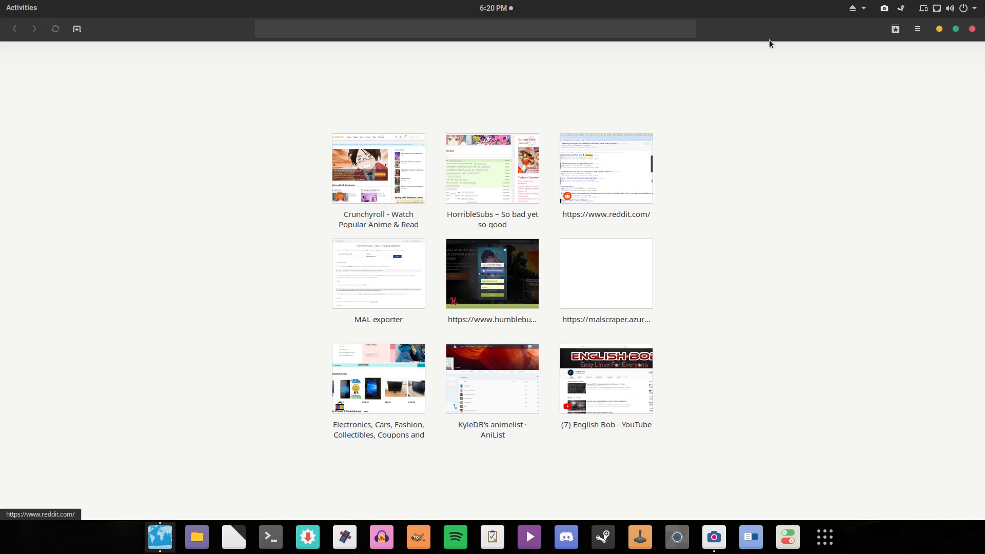
# - Bring up the main menu from the header bar over the speed dial page
pyautogui.click(916, 28)
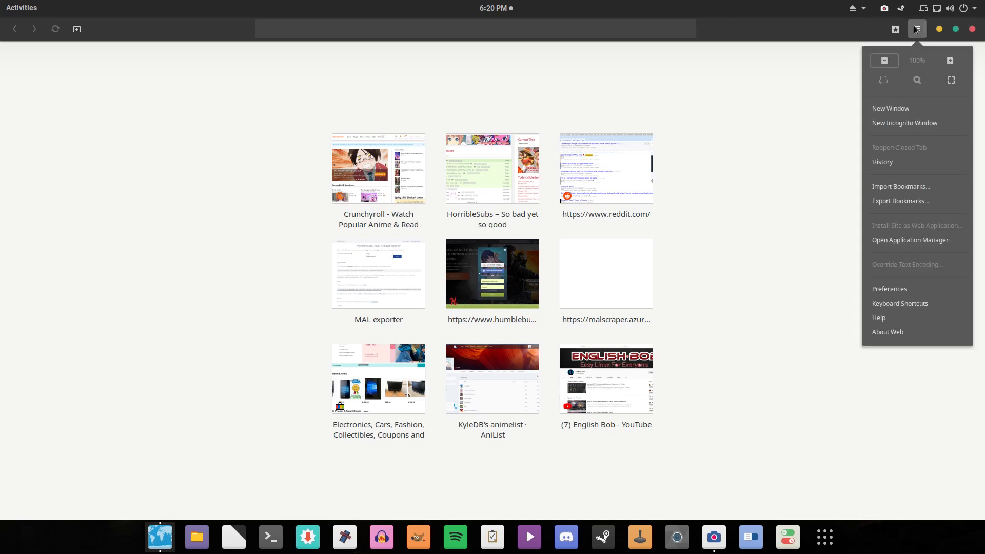
# - In Preferences General, switch on 'Try to block dangerous websites'
pyautogui.click(889, 290)
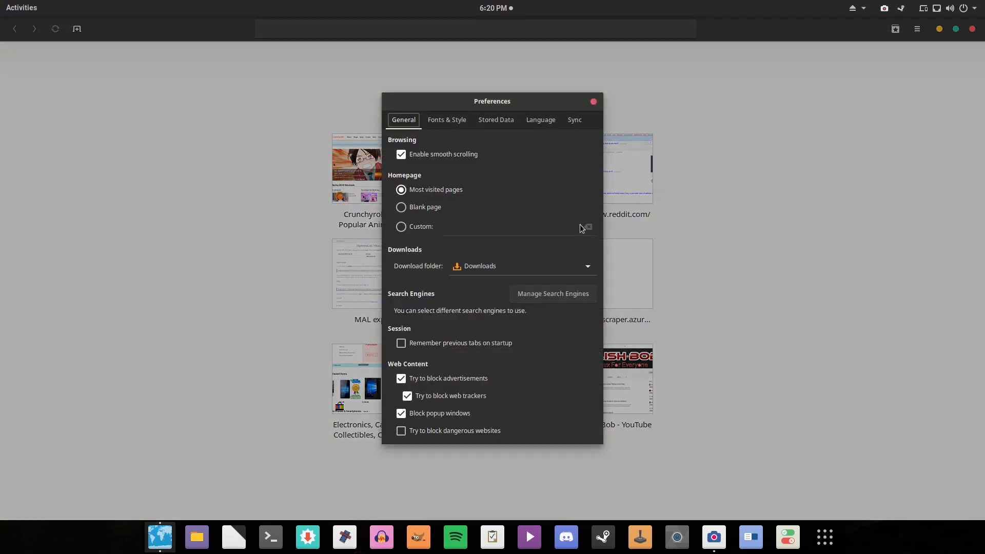
pyautogui.moveTo(429, 174)
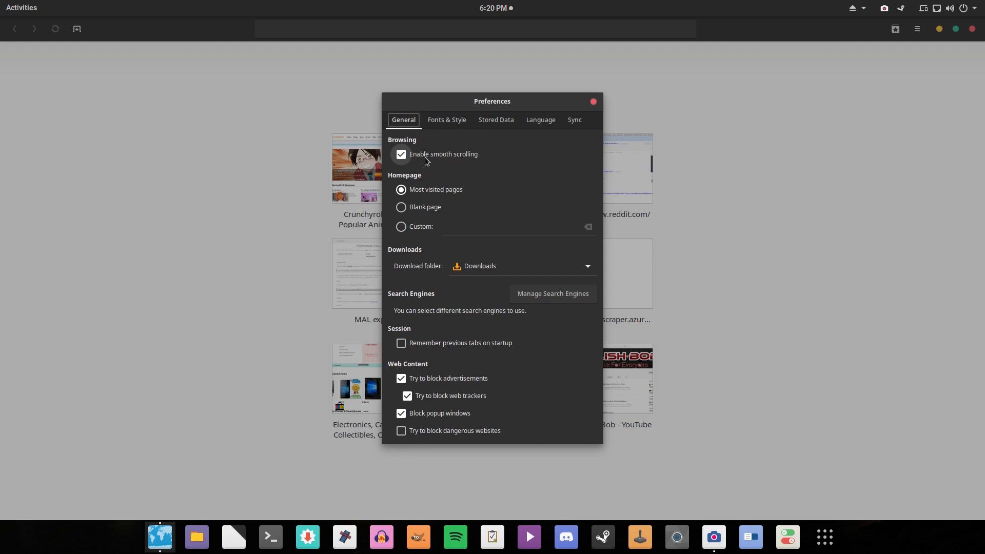
pyautogui.moveTo(408, 263)
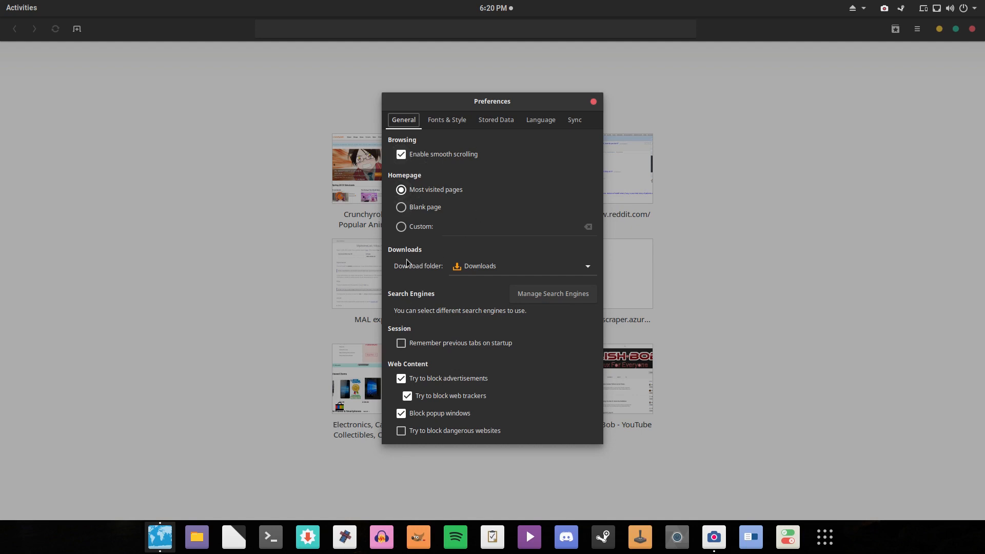
pyautogui.moveTo(454, 260)
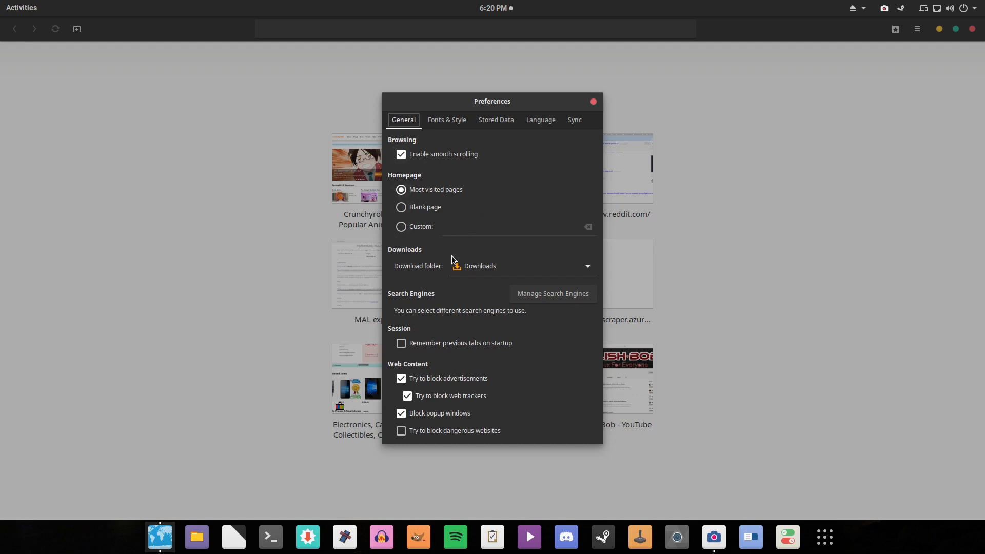
pyautogui.moveTo(429, 337)
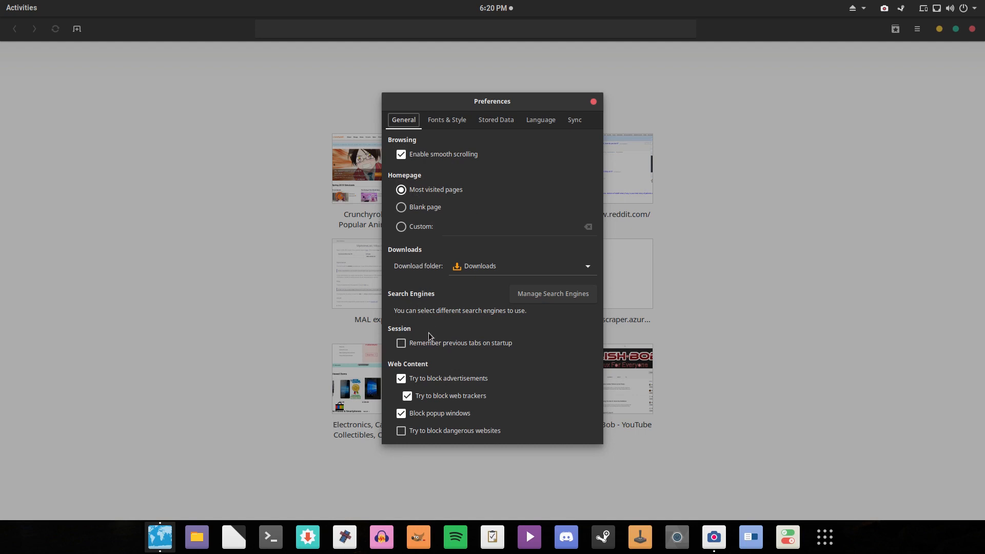
pyautogui.moveTo(389, 309)
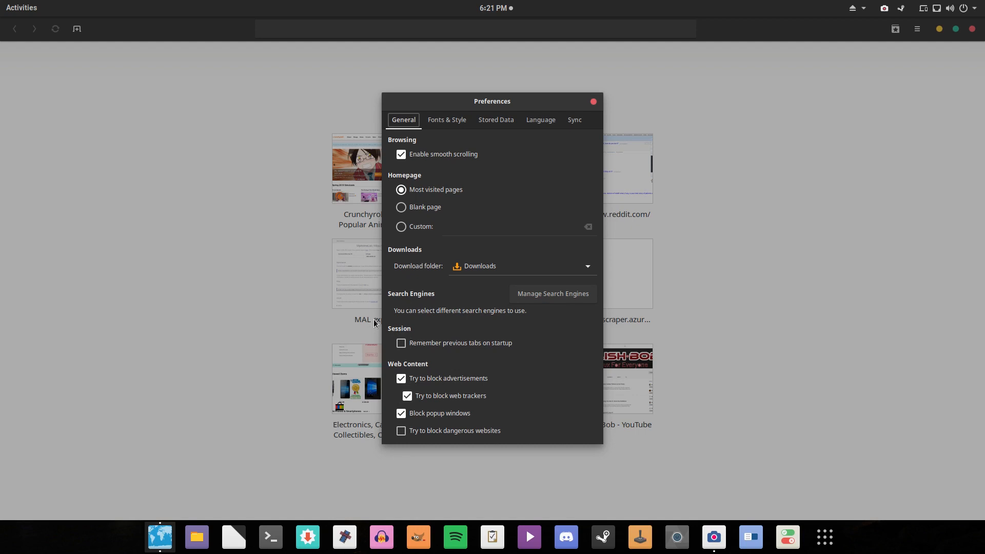
pyautogui.moveTo(601, 313)
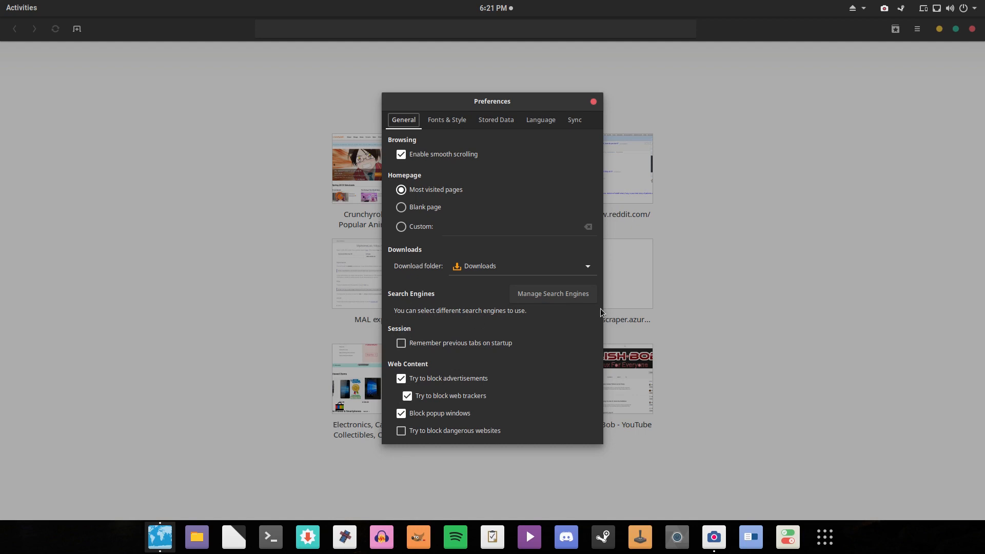
pyautogui.moveTo(521, 329)
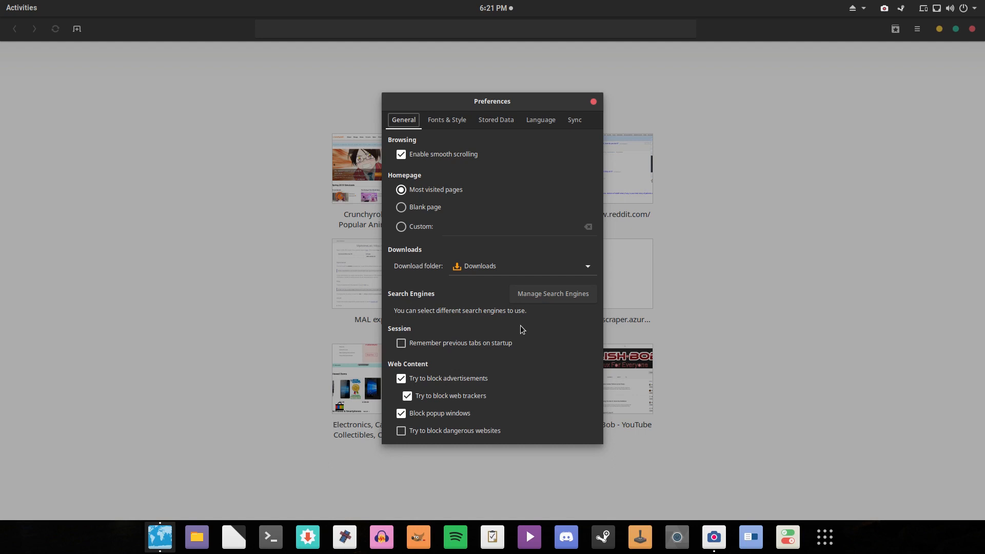
pyautogui.moveTo(449, 436)
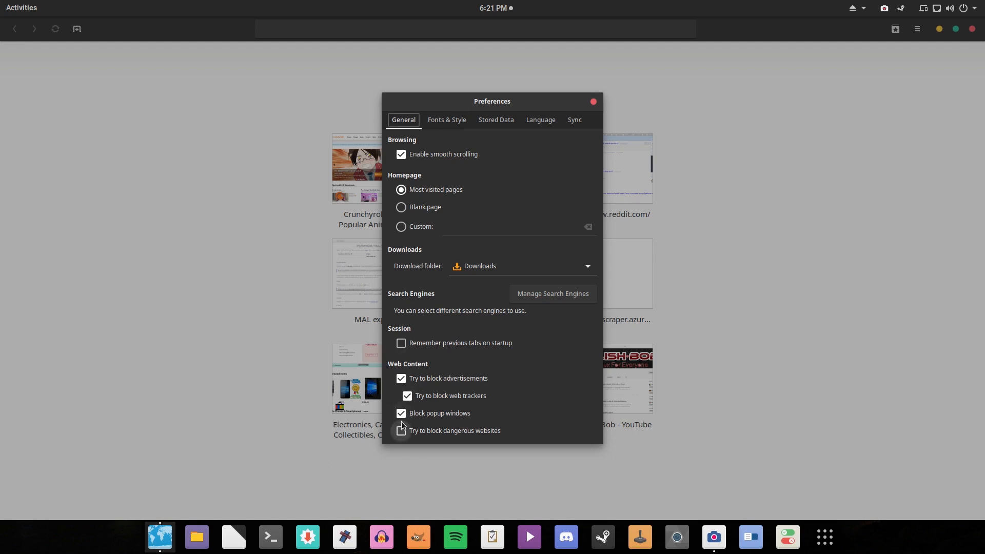
pyautogui.click(401, 430)
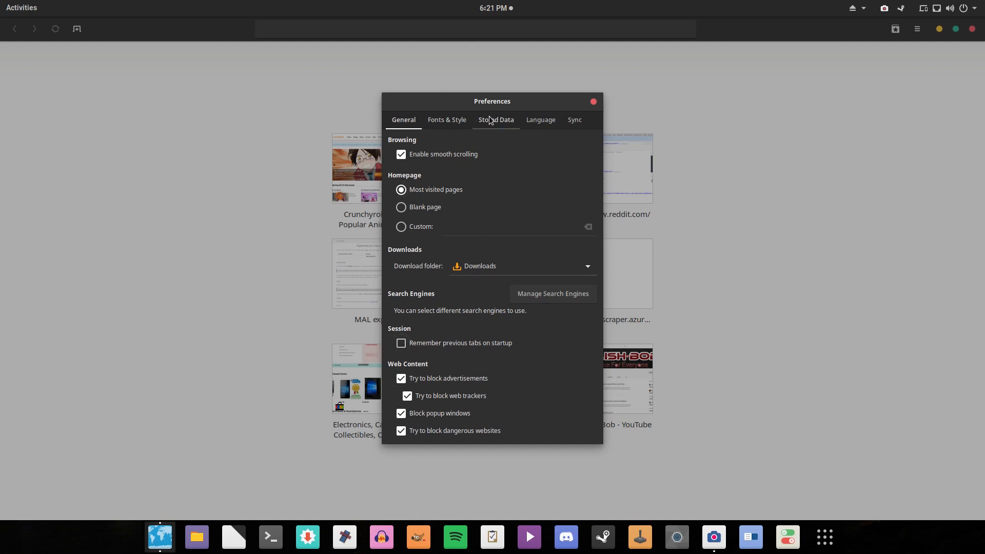
# - Review the Fonts & Style settings, then move to the Sync section
pyautogui.click(446, 120)
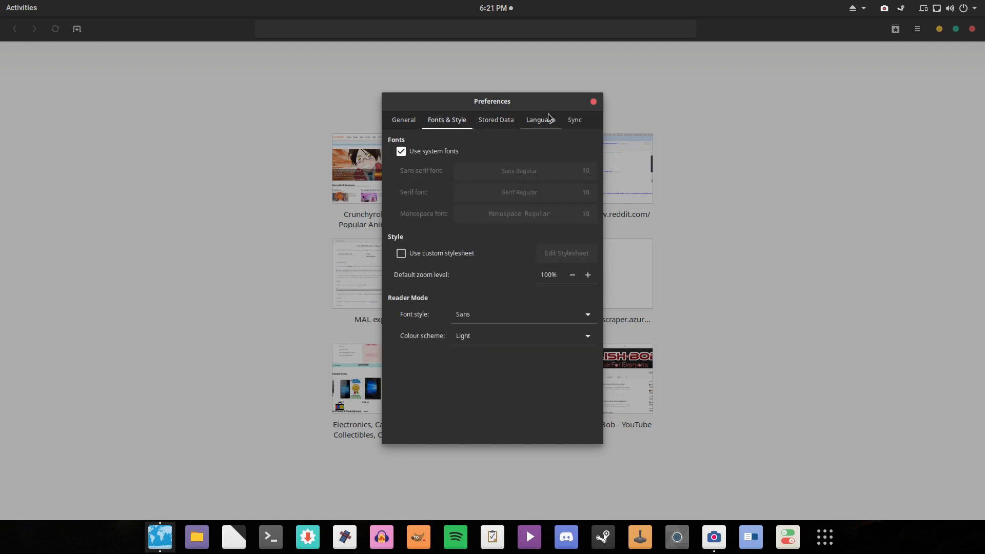
pyautogui.click(572, 120)
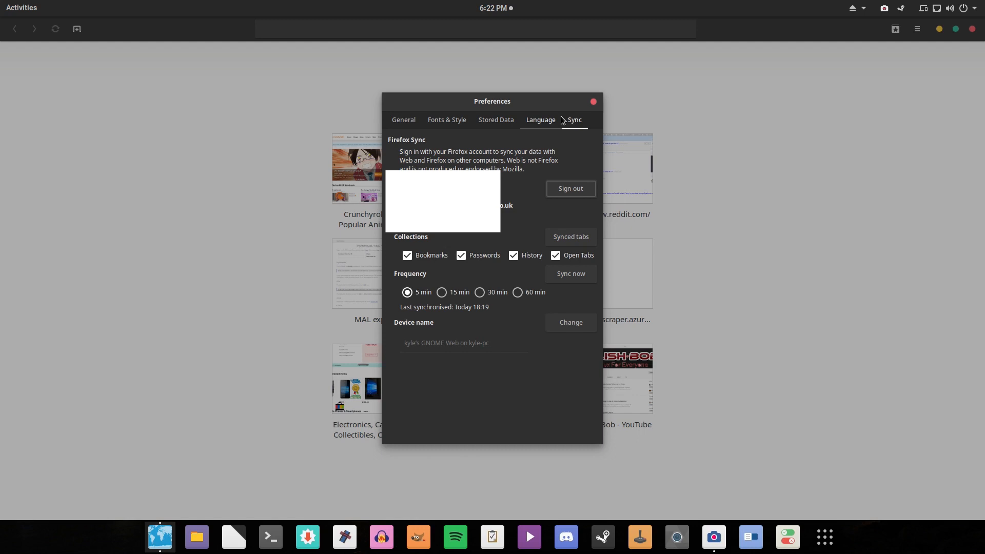
# - Review Firefox Sync: collections, 5-minute sync frequency and device name
pyautogui.click(574, 119)
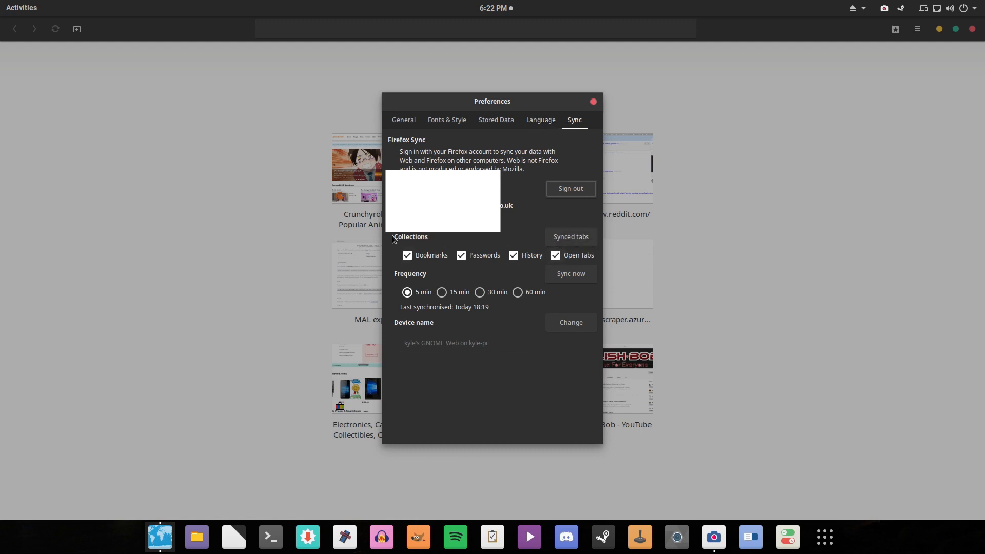
pyautogui.moveTo(393, 239)
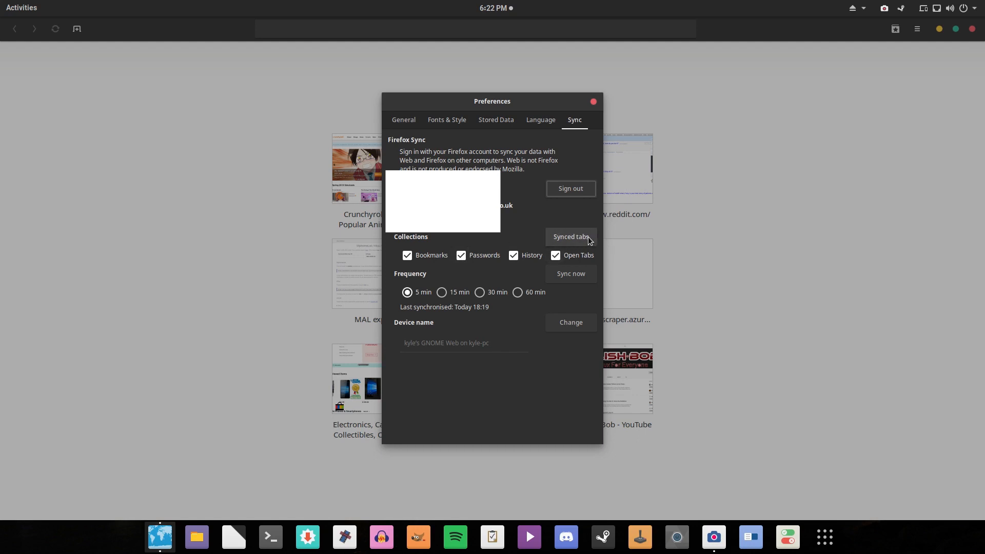
pyautogui.moveTo(561, 245)
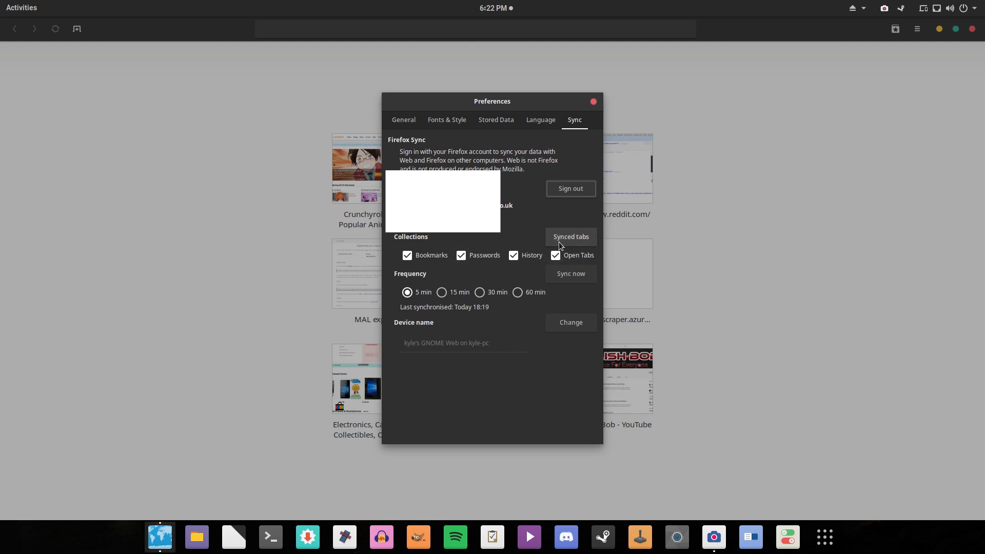
pyautogui.moveTo(428, 266)
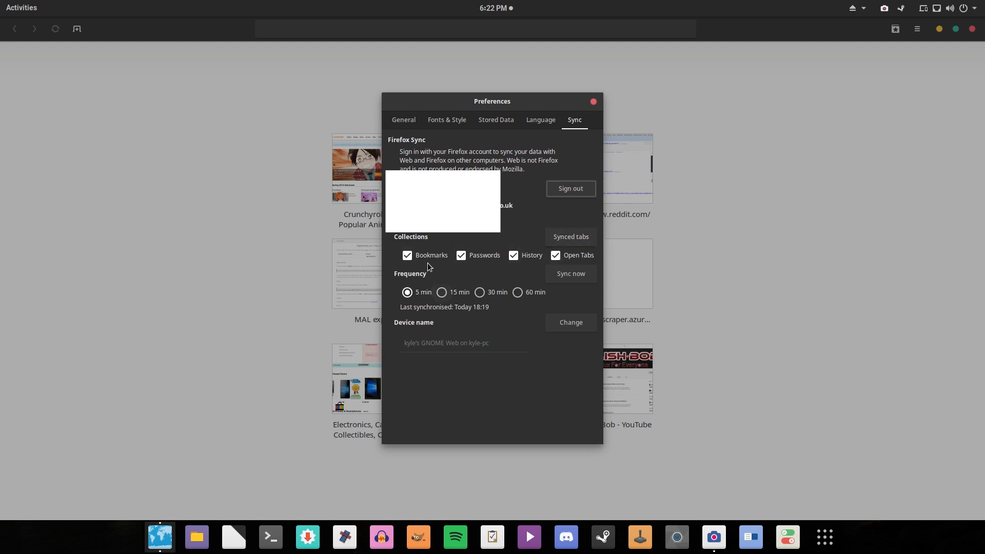
pyautogui.moveTo(570, 273)
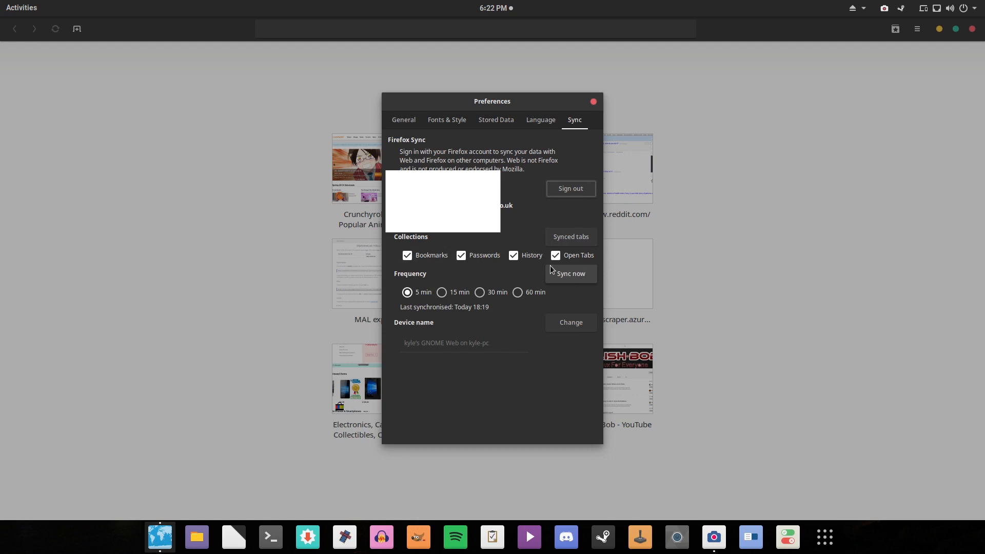
pyautogui.moveTo(592, 102)
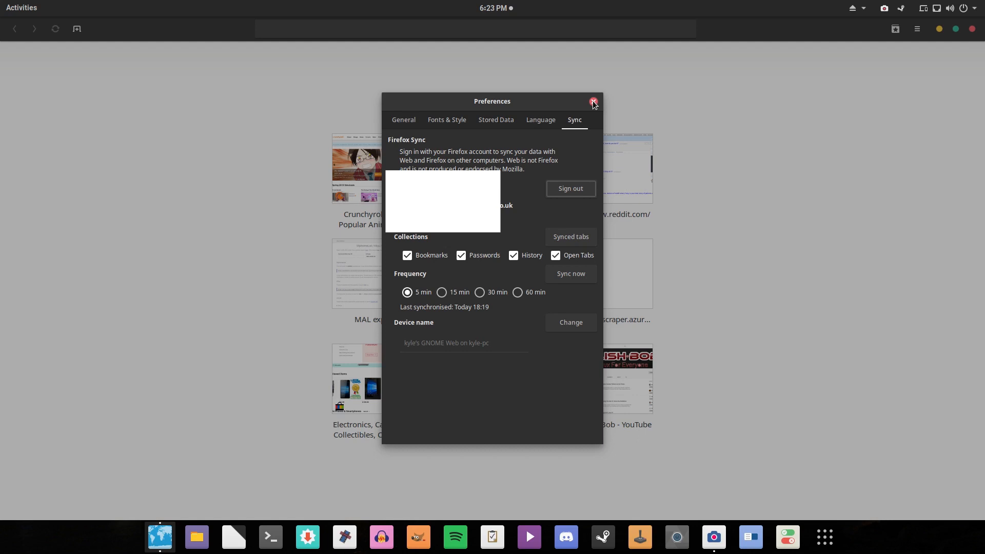
# - Close Preferences and bring up the main menu over the speed dial again
pyautogui.click(592, 101)
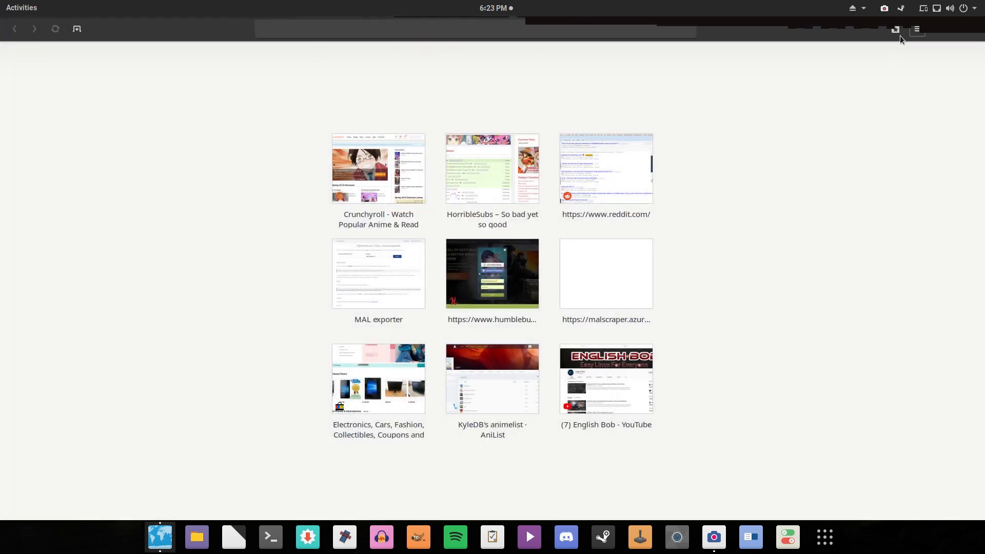
pyautogui.click(917, 28)
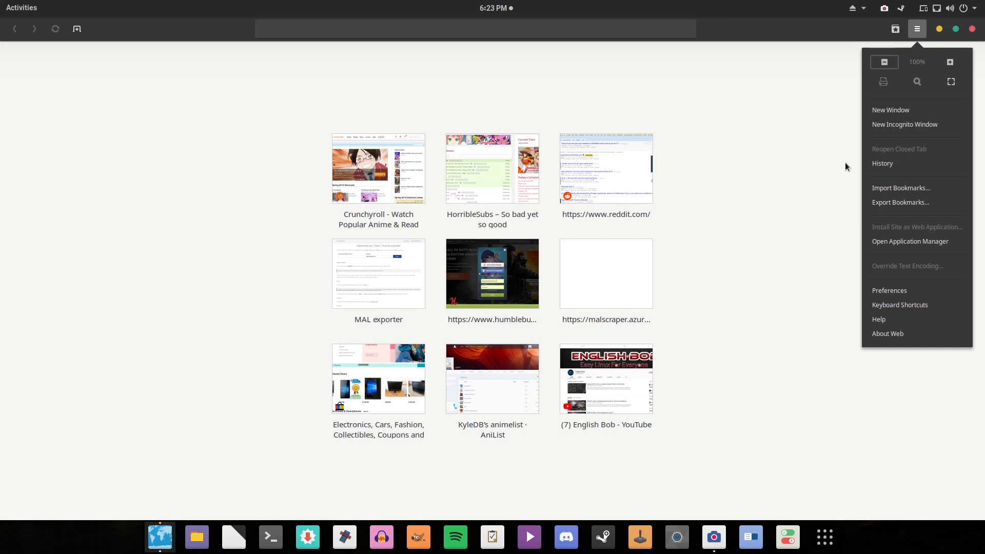
pyautogui.moveTo(824, 537)
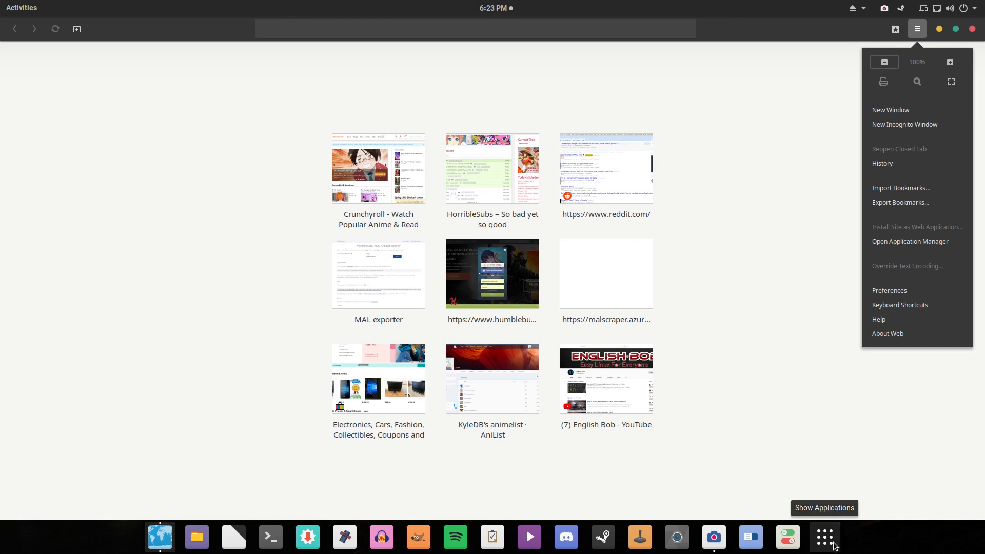
pyautogui.moveTo(886, 217)
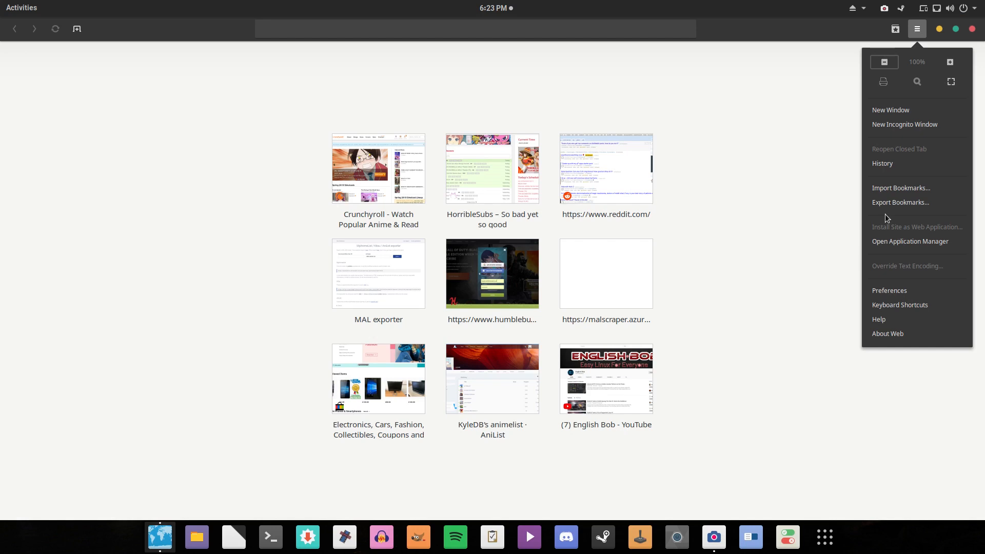
pyautogui.moveTo(865, 219)
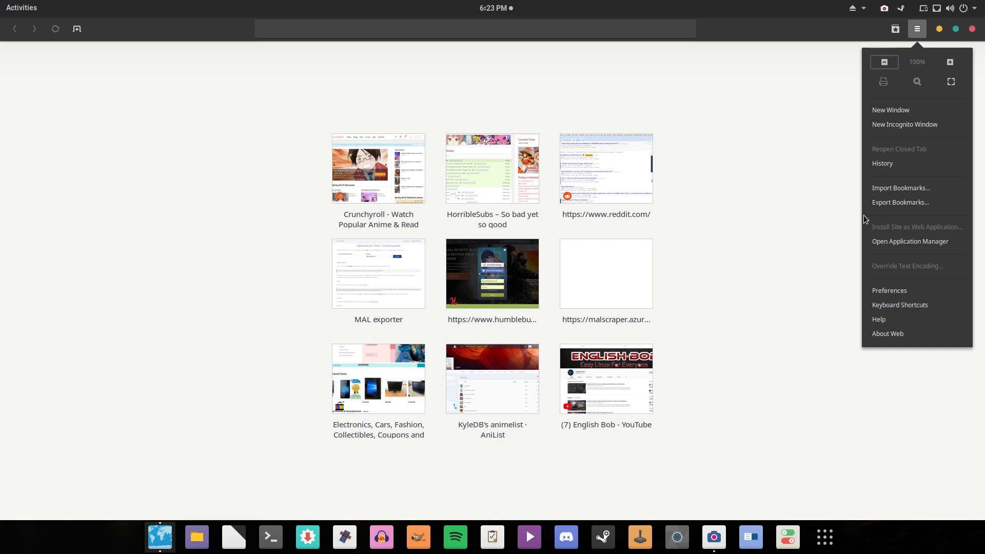
pyautogui.moveTo(726, 246)
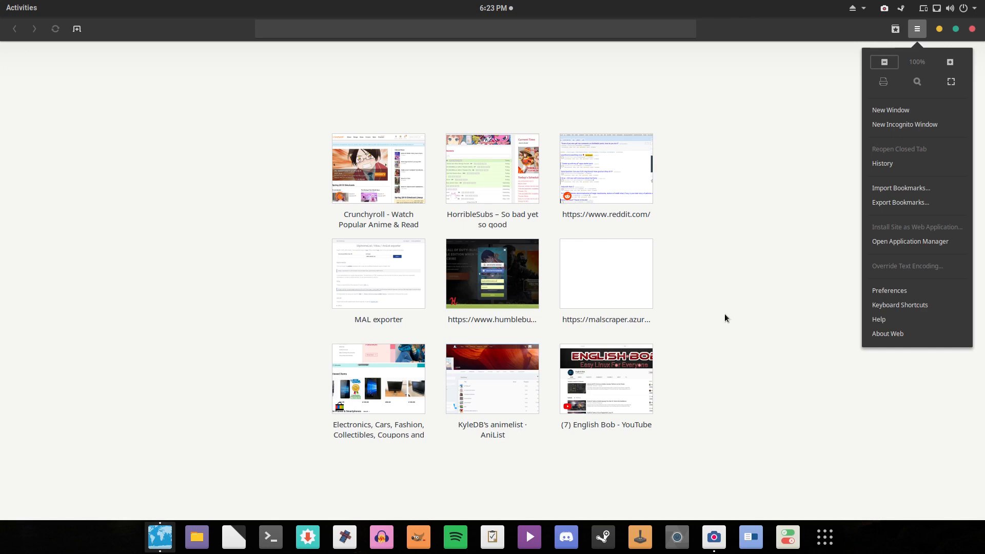
pyautogui.moveTo(722, 315)
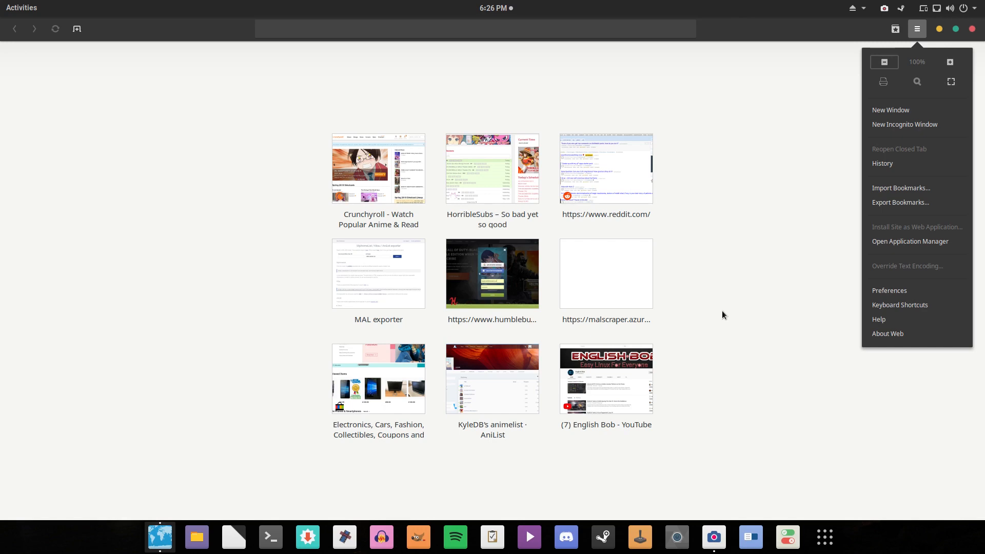
pyautogui.moveTo(714, 536)
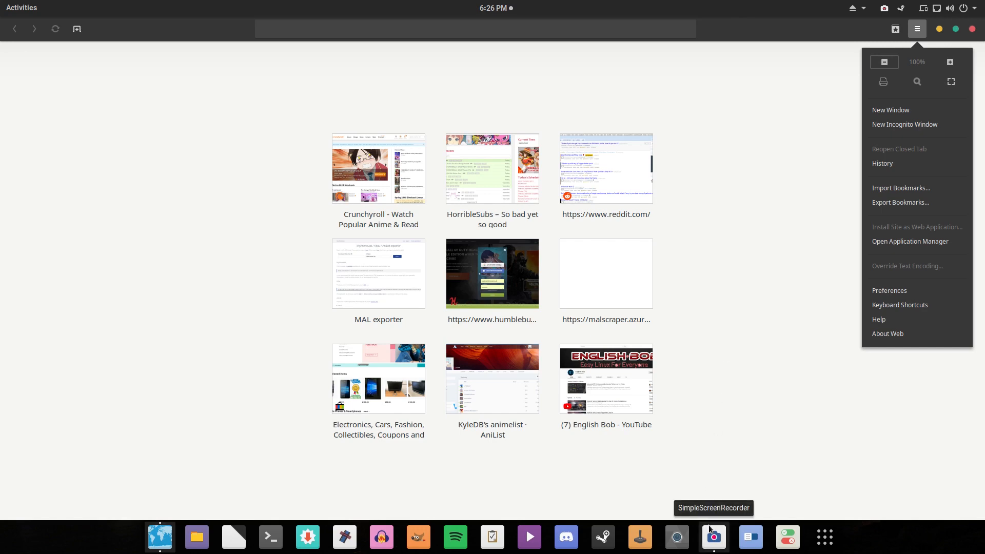